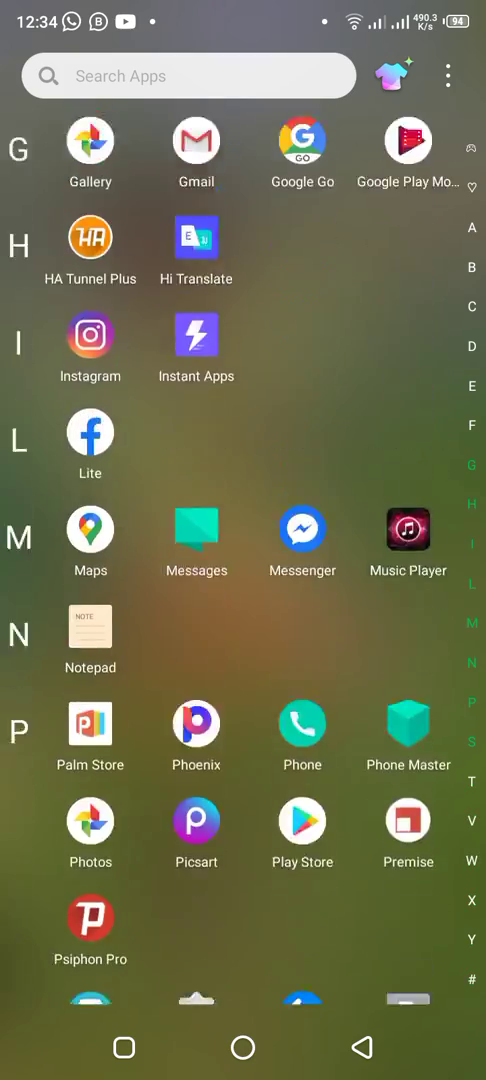
# Scroll the Android app drawer and launch the Chrome browser.
pyautogui.scroll(-3)
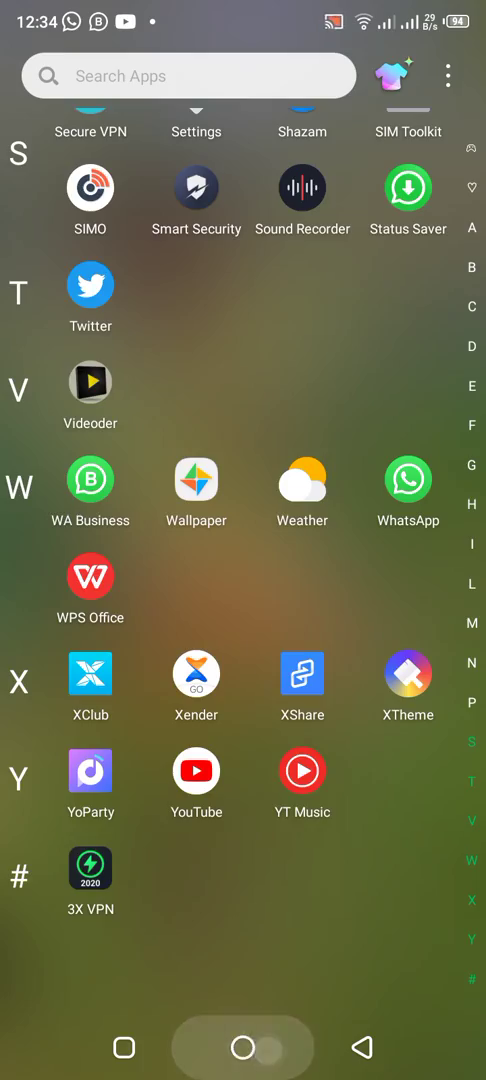
pyautogui.click(243, 1045)
pyautogui.write('ze')
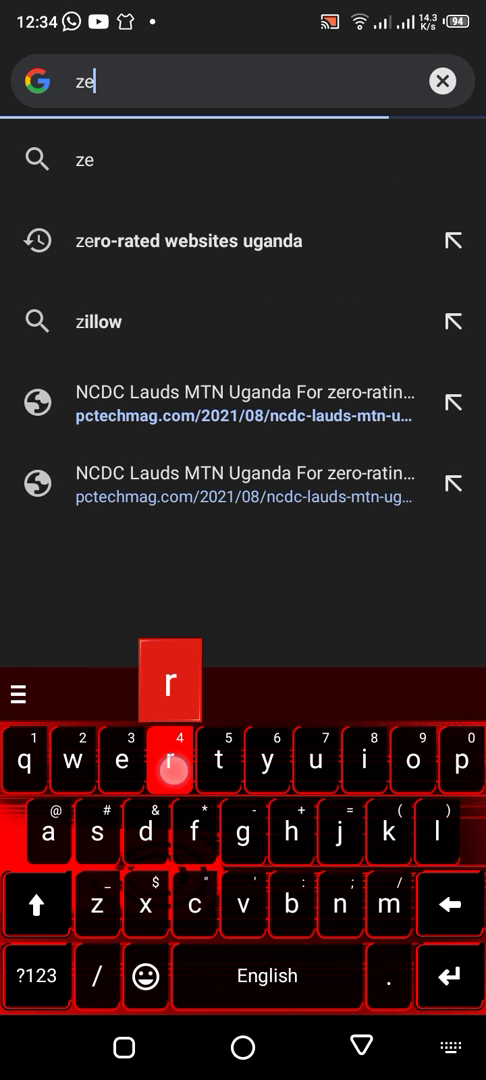
# Search Google for 'zero-rated websites uganda' and scroll to the featured list of learning sites.
pyautogui.write('ro-rated websites uganda')
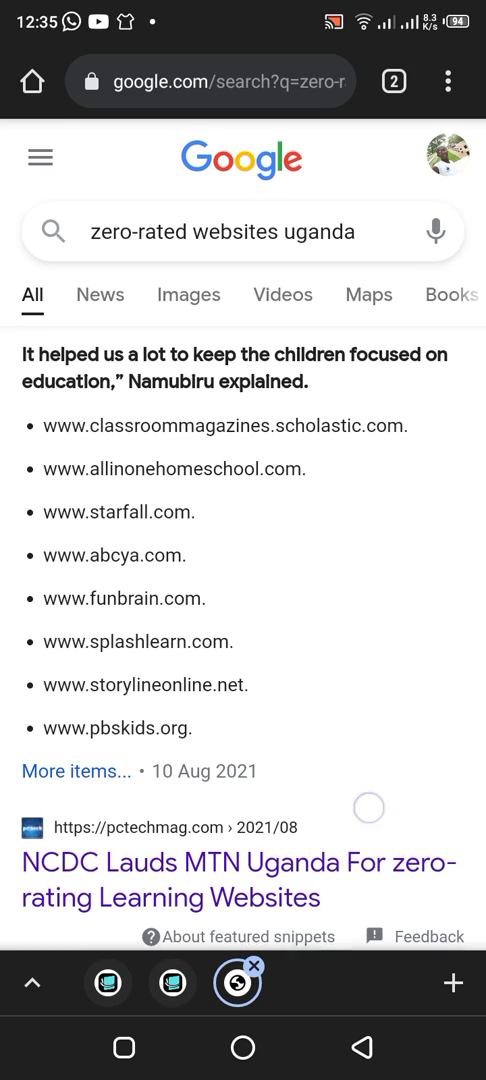
pyautogui.scroll(-3)
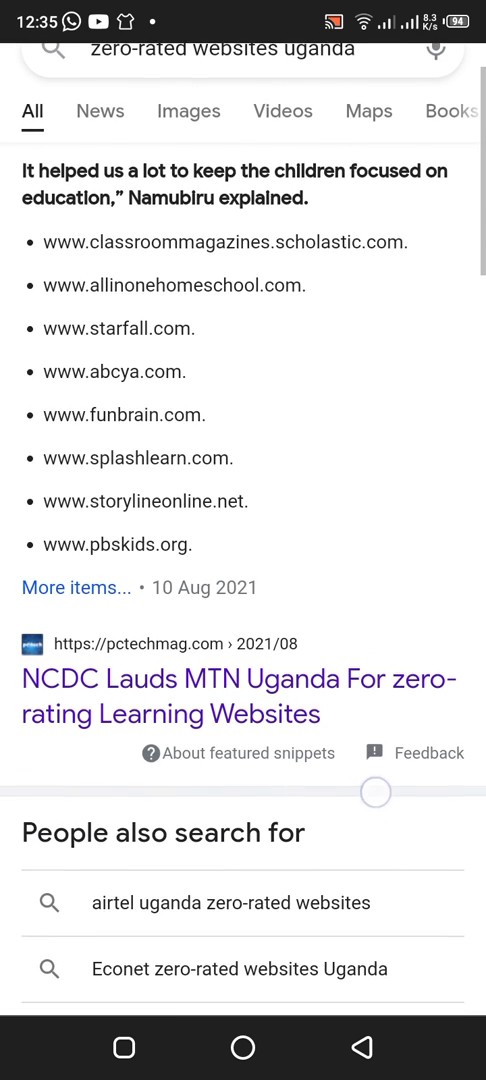
pyautogui.scroll(-3)
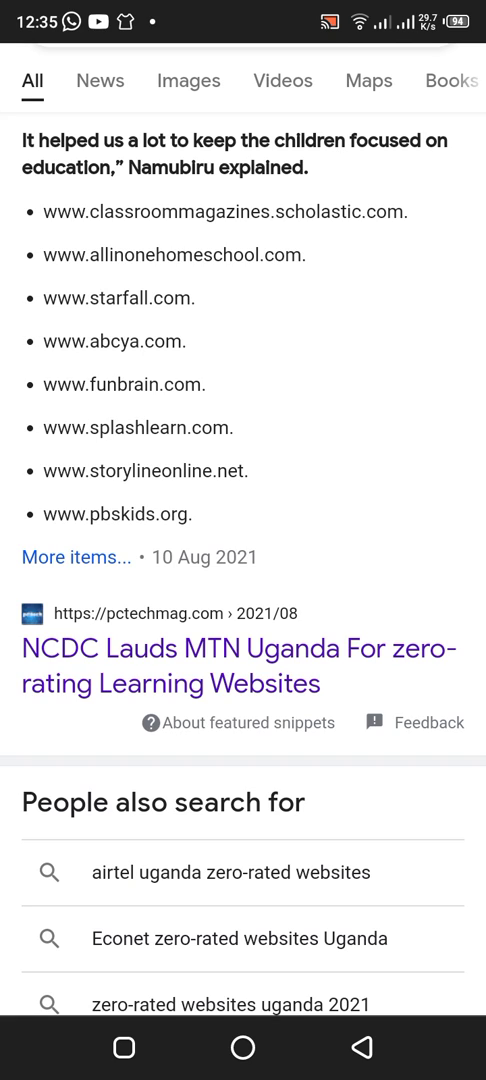
# Open the pctechmag.com MTN Uganda zero-rating article and scroll to its list of 17 sites.
pyautogui.click(183, 683)
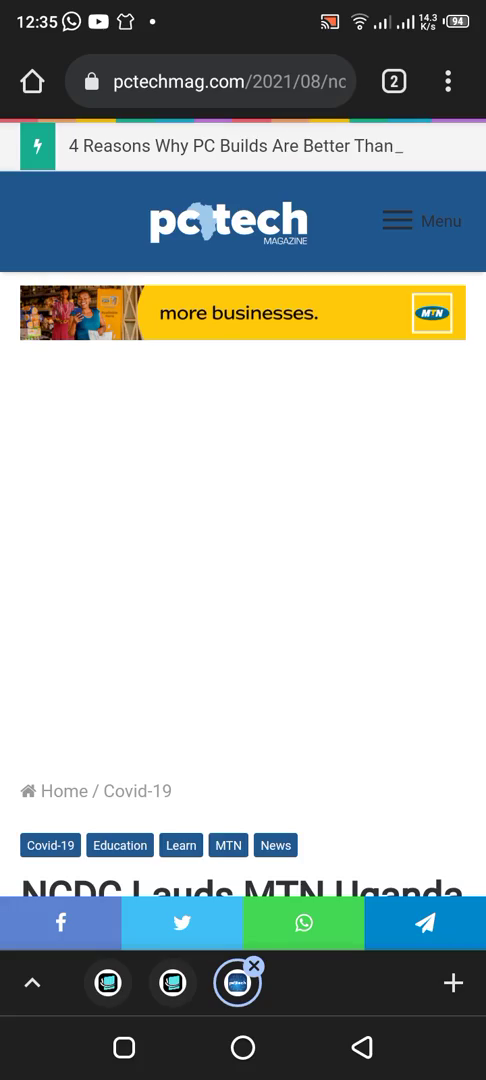
pyautogui.scroll(-3)
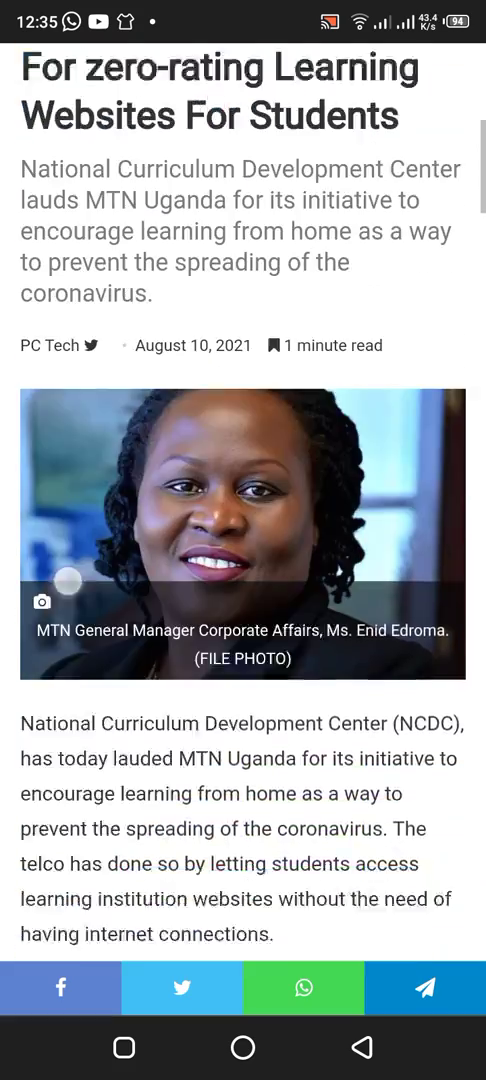
pyautogui.scroll(-3)
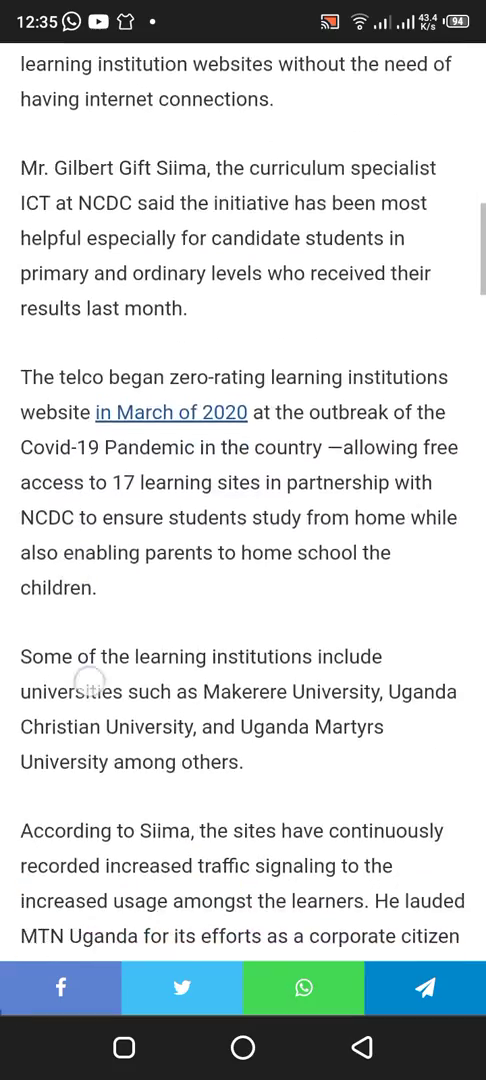
pyautogui.scroll(-3)
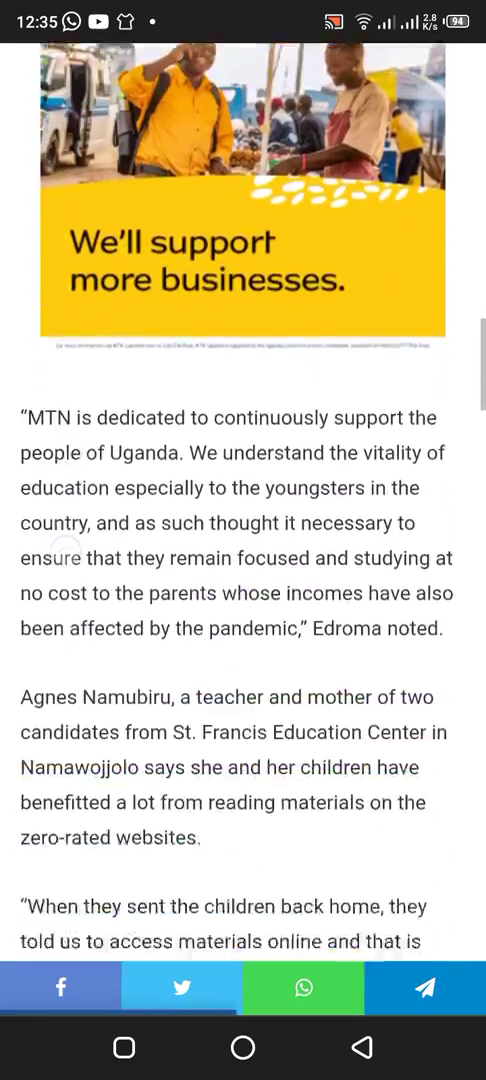
pyautogui.scroll(-3)
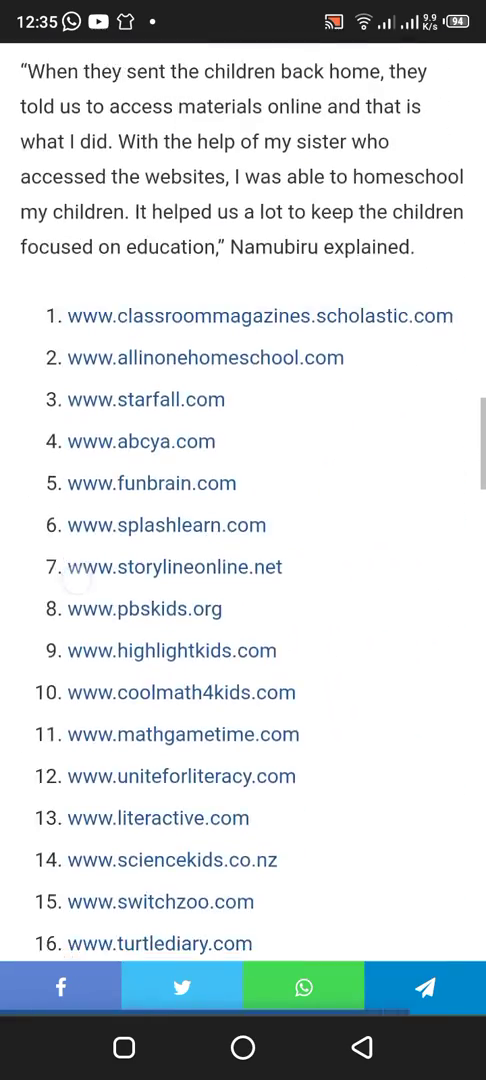
pyautogui.scroll(-3)
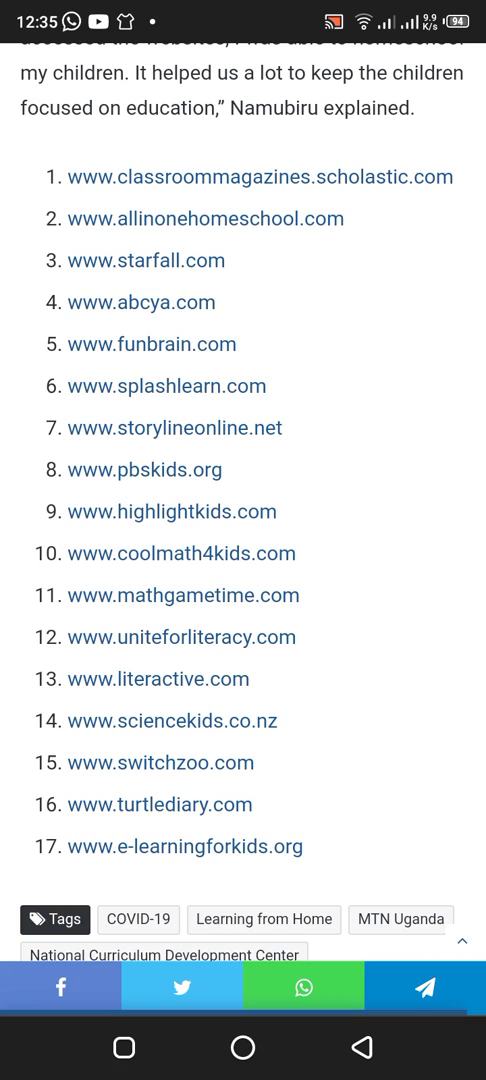
pyautogui.scroll(-3)
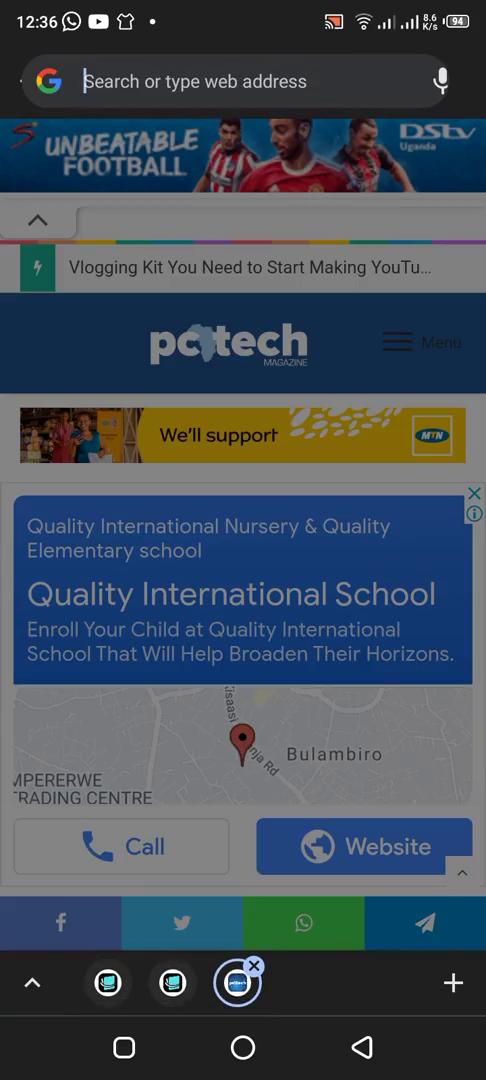
# Go to howdy.id to load its homepage offering Free VPN and Free VPS.
pyautogui.write('h')
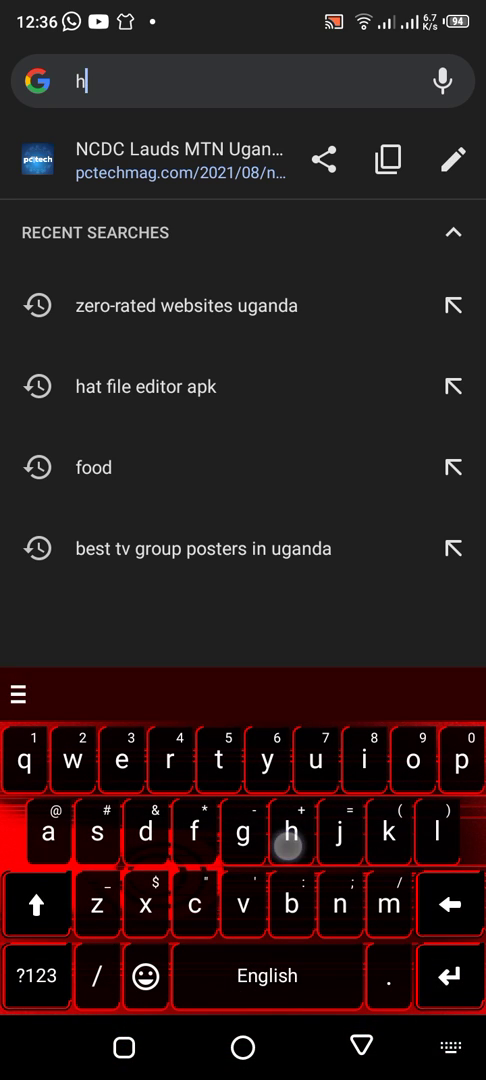
pyautogui.write('owdy.')
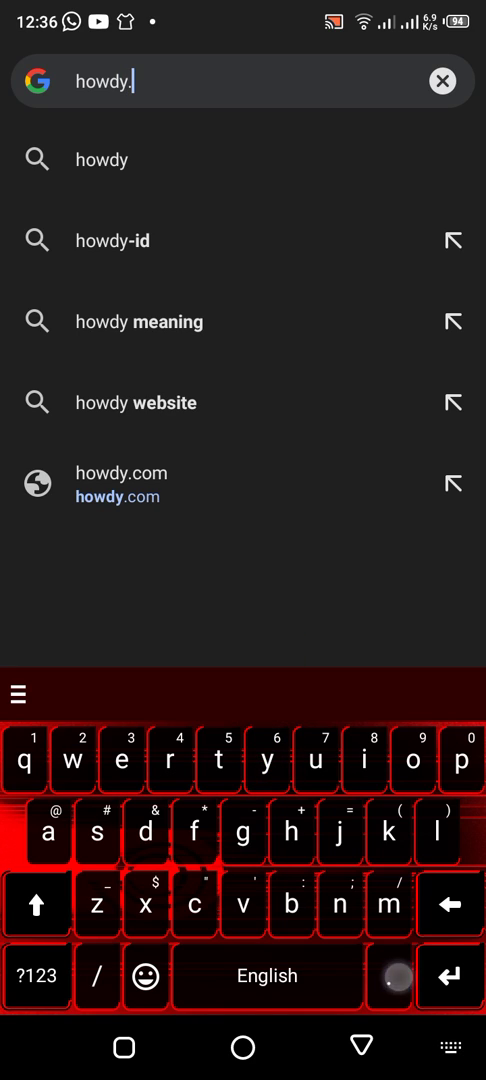
pyautogui.write('id')
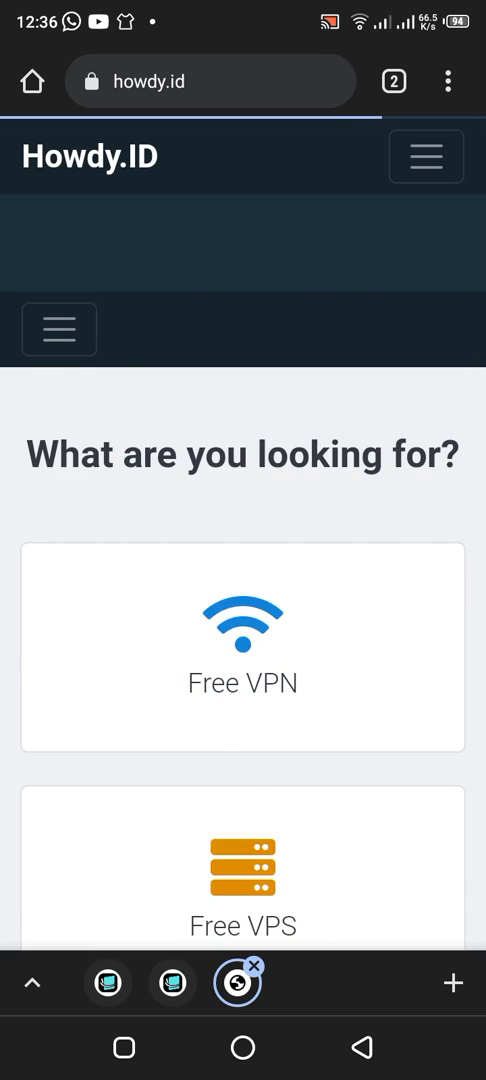
# Scroll past the RDP and Proxy services and open the Find SNI card.
pyautogui.scroll(-3)
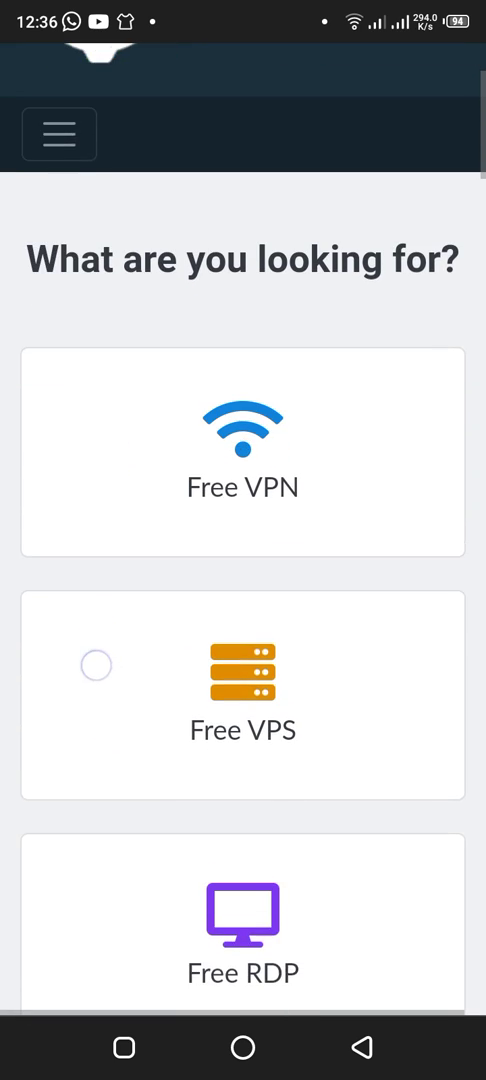
pyautogui.scroll(-3)
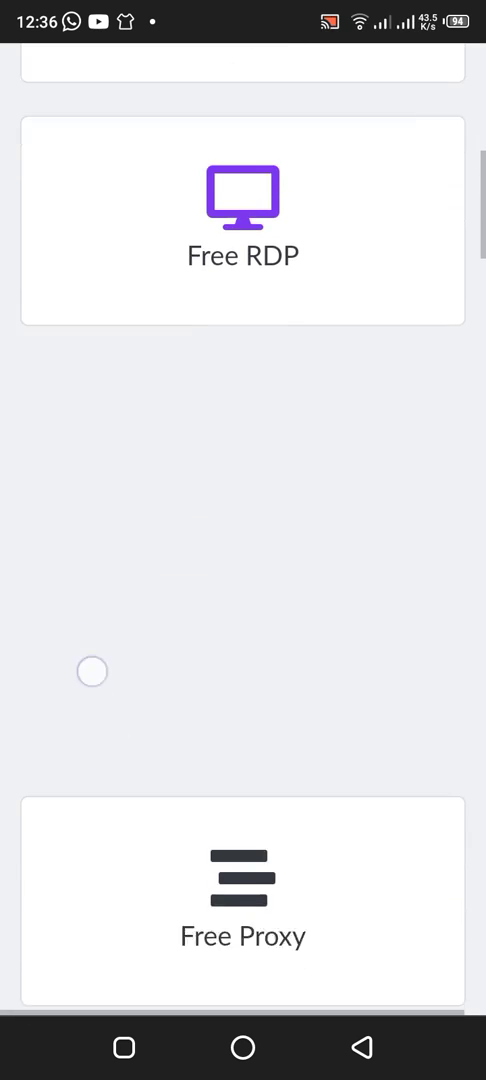
pyautogui.scroll(-3)
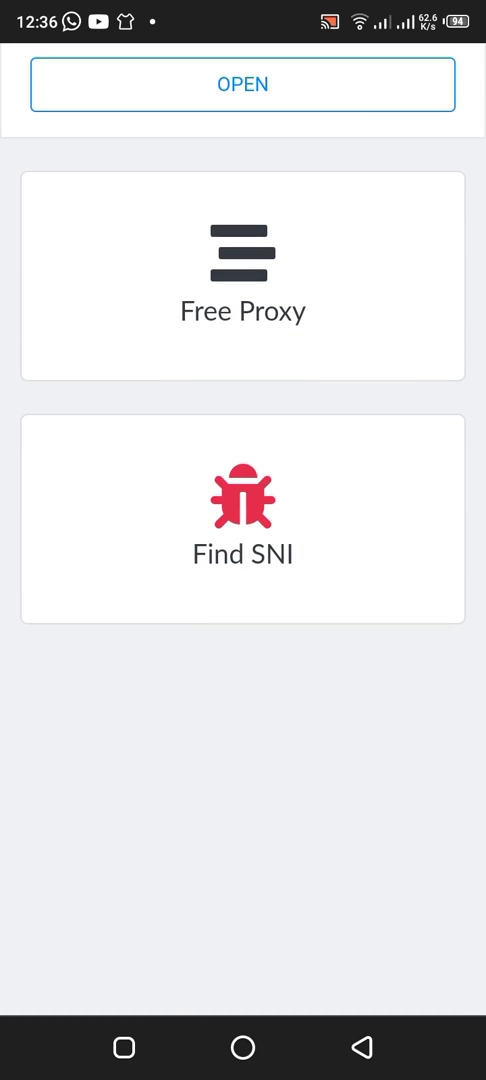
pyautogui.click(243, 84)
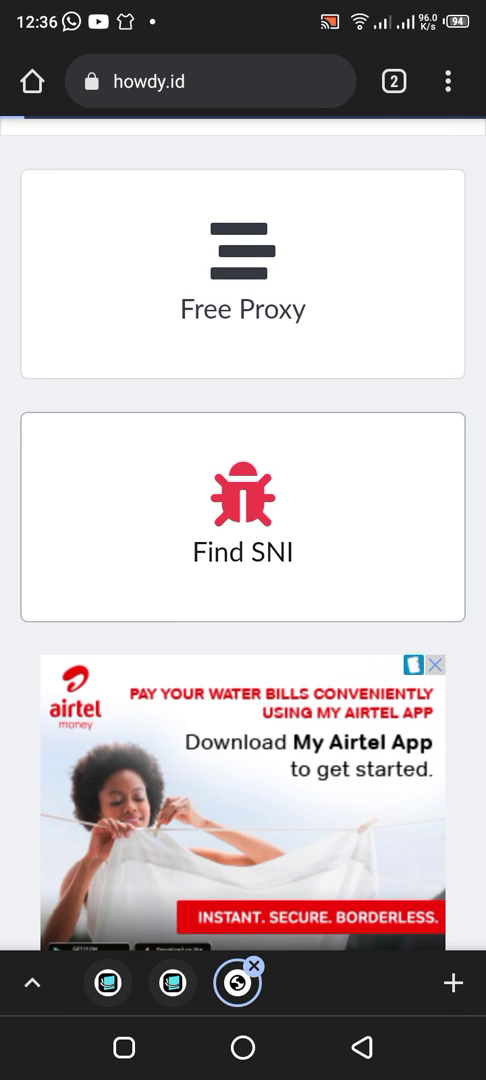
# Open the Find SNI page, apply the Uganda filter, and scroll through the .ug hosts.
pyautogui.click(243, 518)
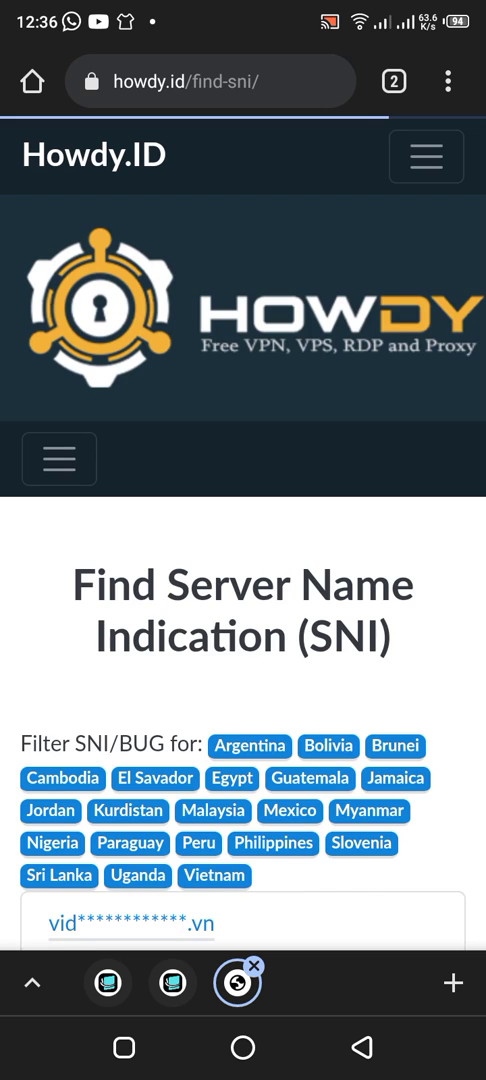
pyautogui.scroll(-3)
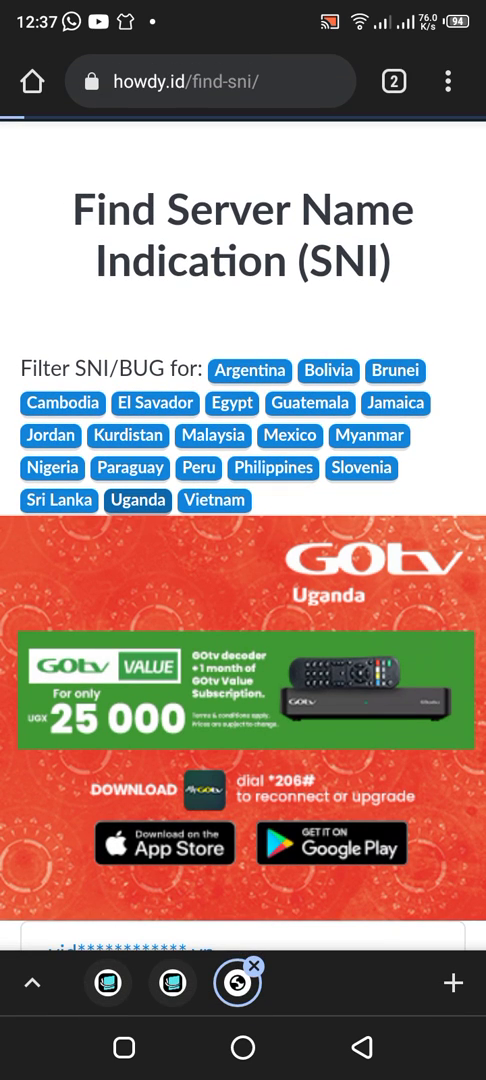
pyautogui.click(138, 501)
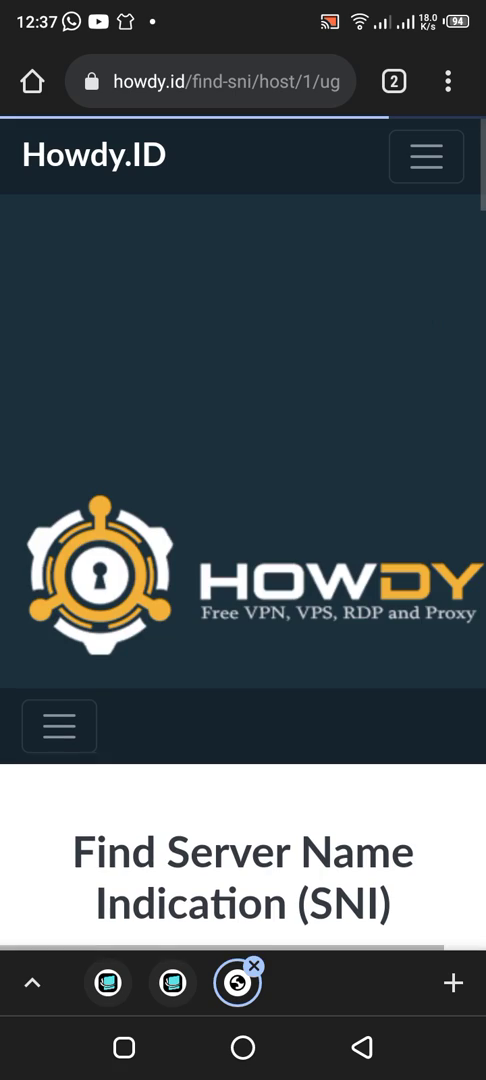
pyautogui.scroll(-3)
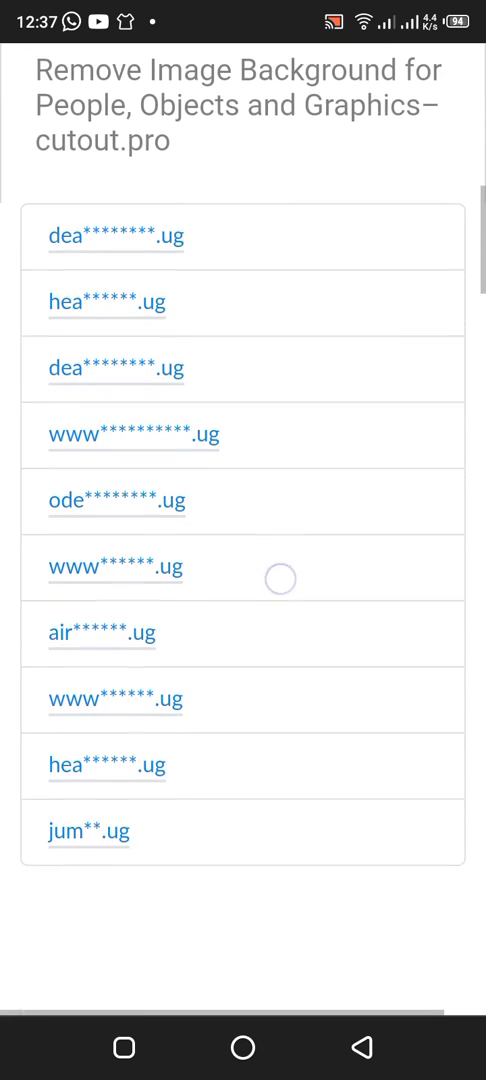
pyautogui.scroll(-3)
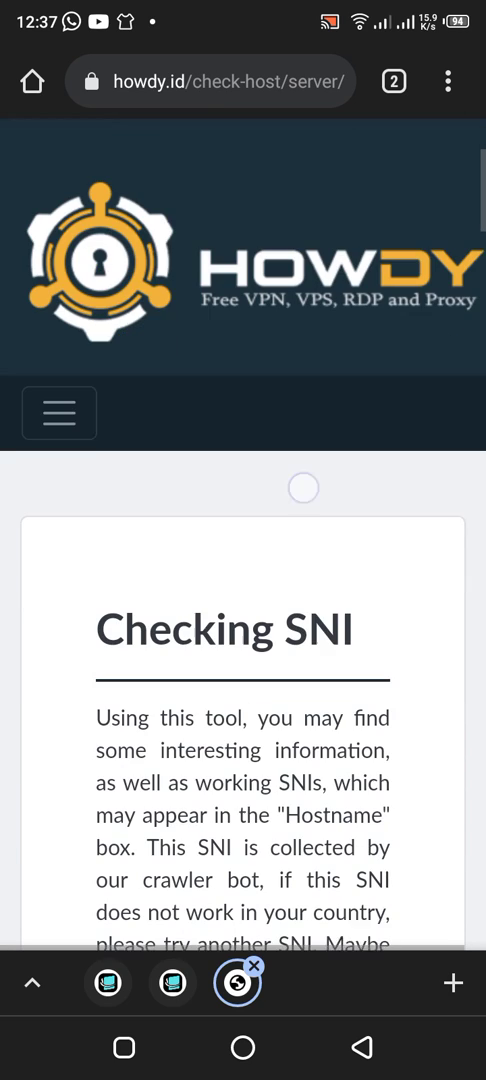
pyautogui.scroll(-3)
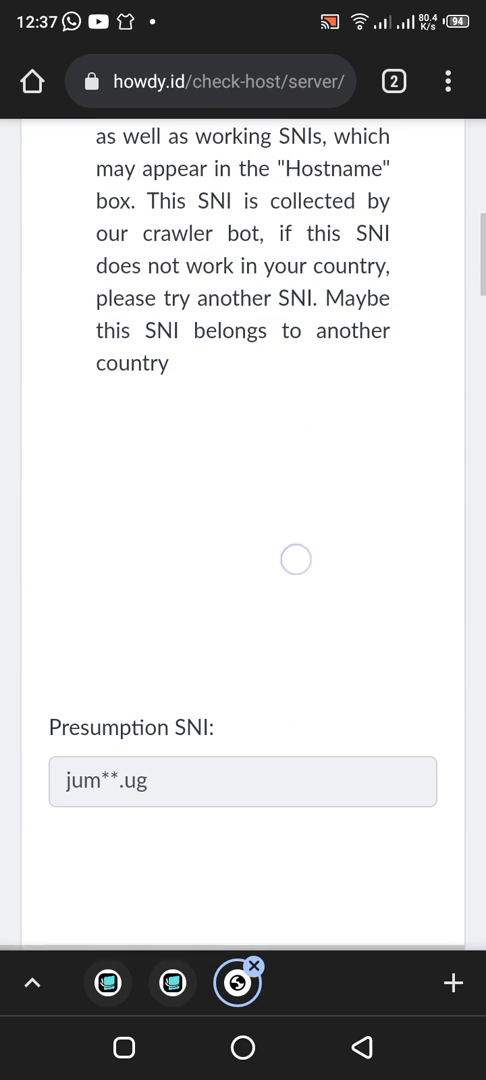
pyautogui.scroll(-3)
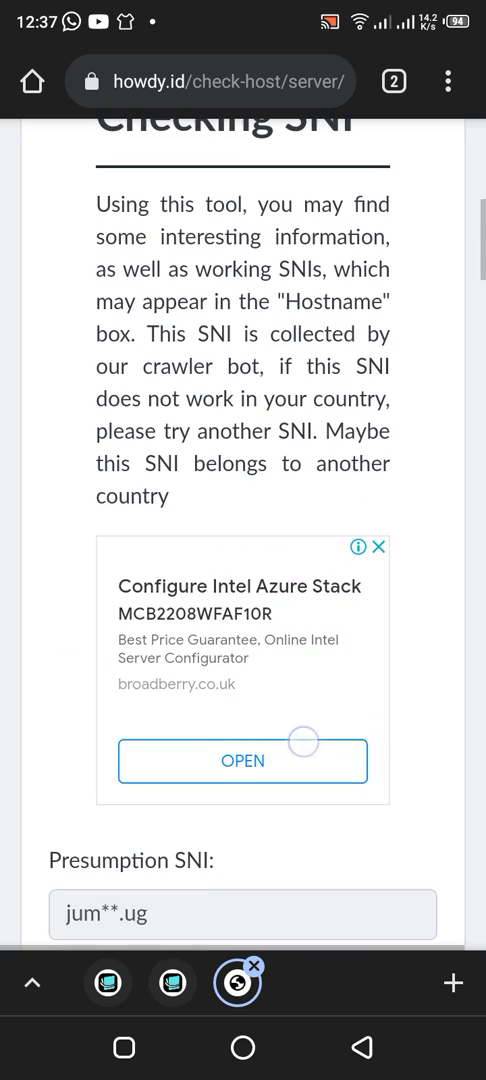
pyautogui.scroll(-3)
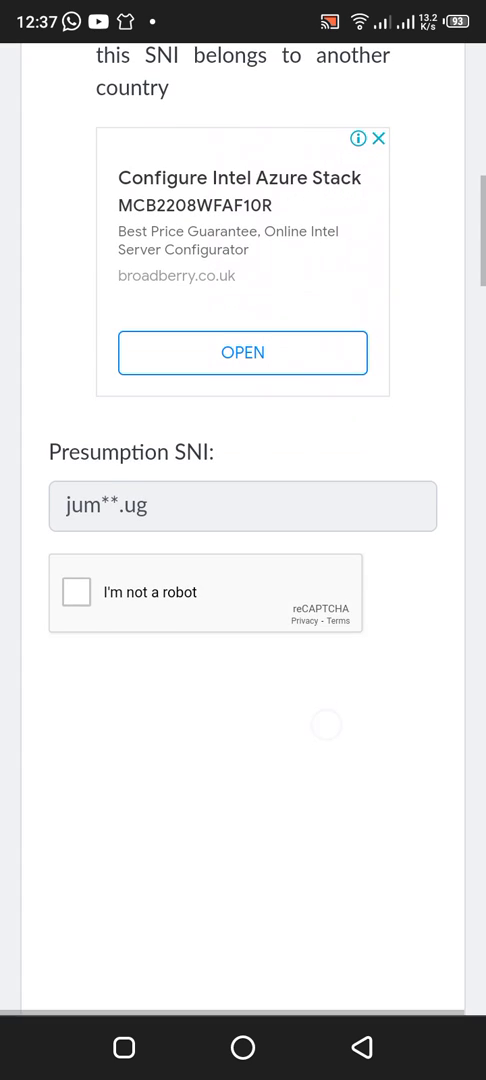
pyautogui.click(77, 593)
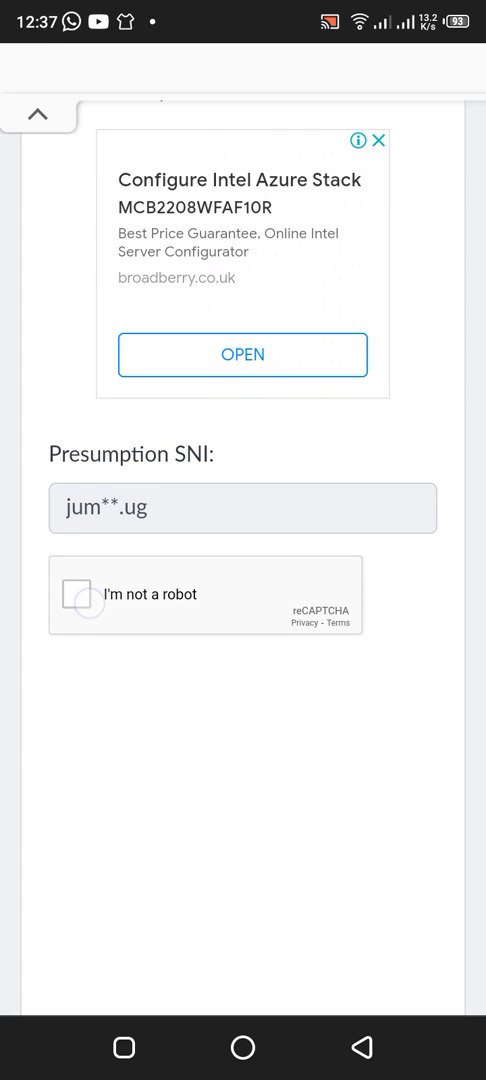
pyautogui.click(78, 595)
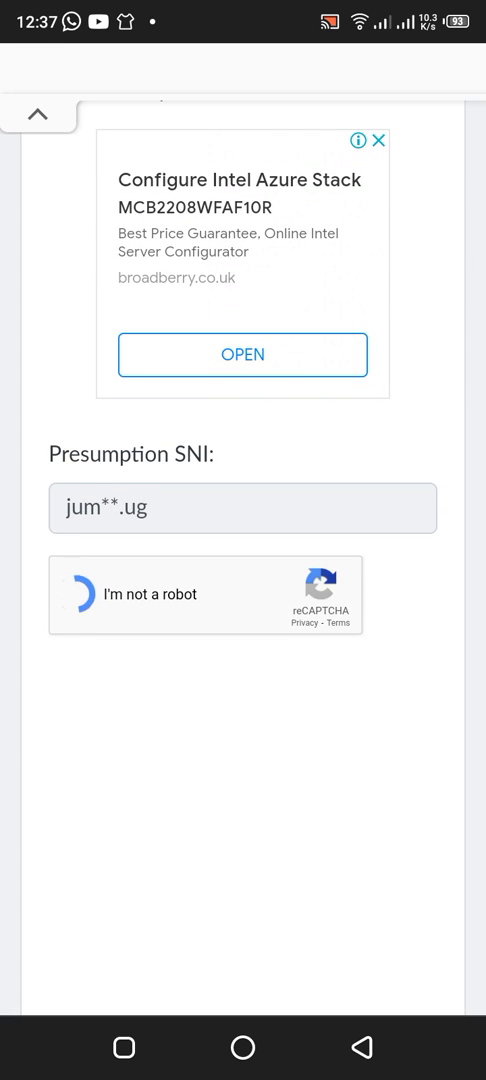
pyautogui.click(242, 355)
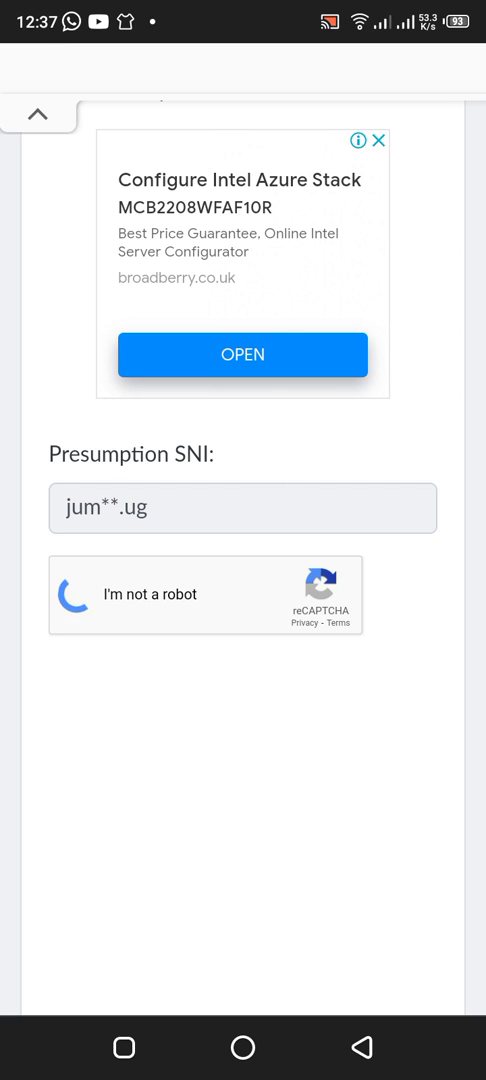
pyautogui.click(72, 594)
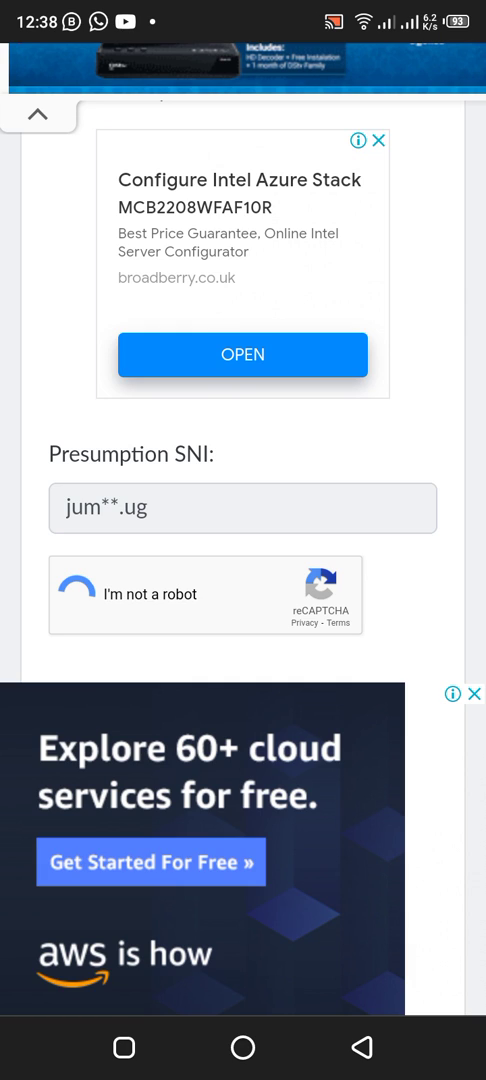
pyautogui.scroll(-3)
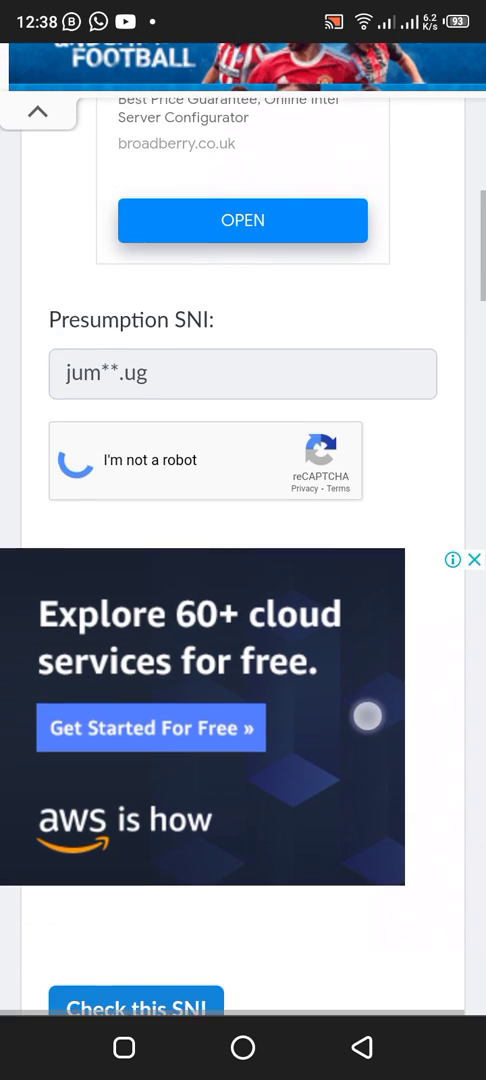
pyautogui.scroll(-3)
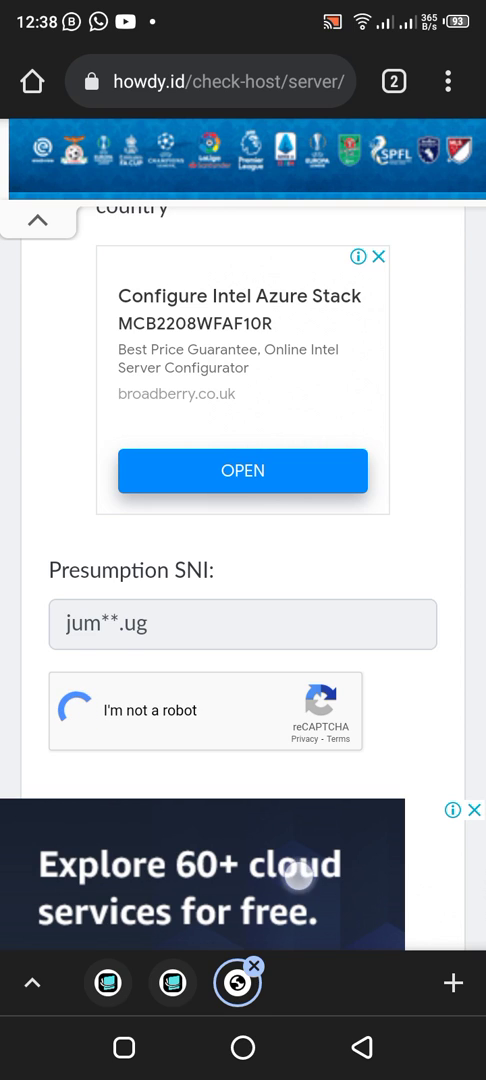
pyautogui.scroll(-3)
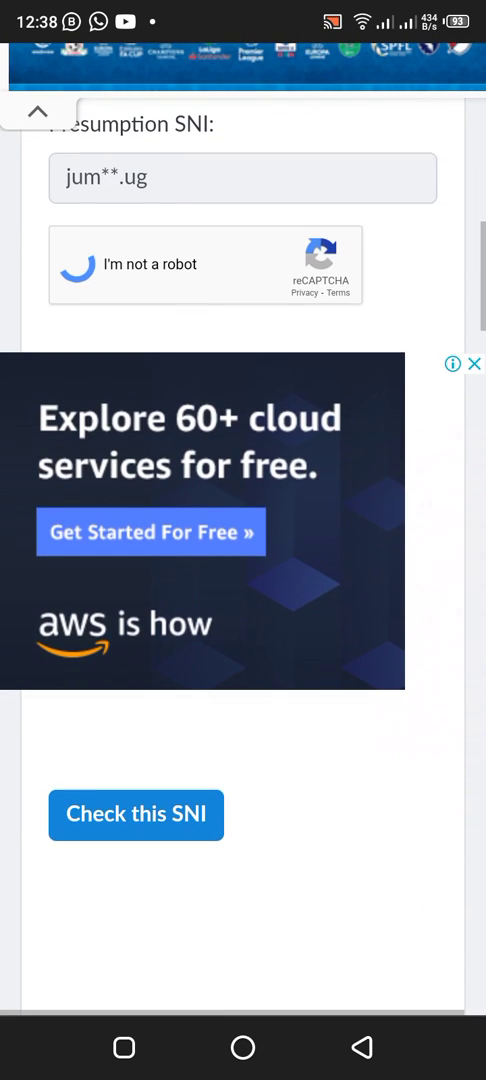
pyautogui.scroll(-3)
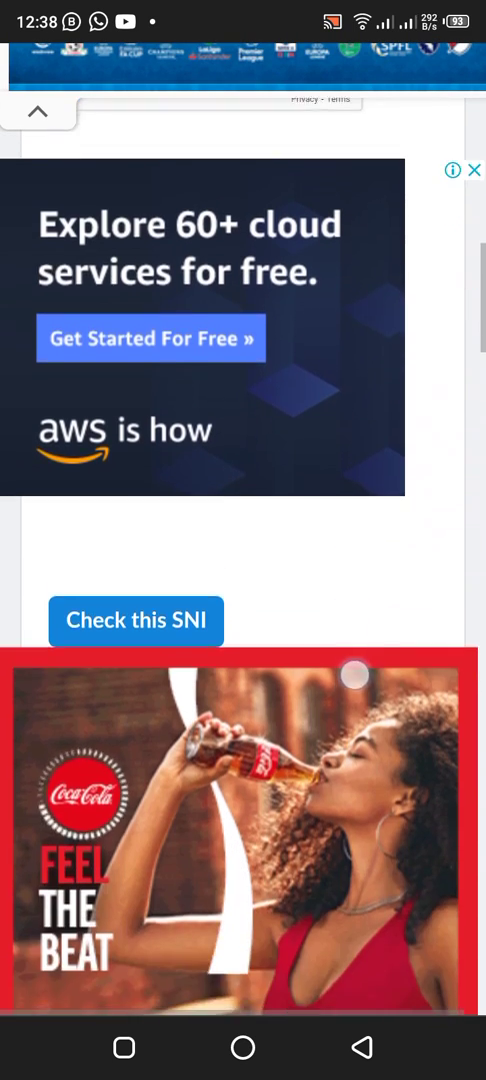
pyautogui.scroll(-3)
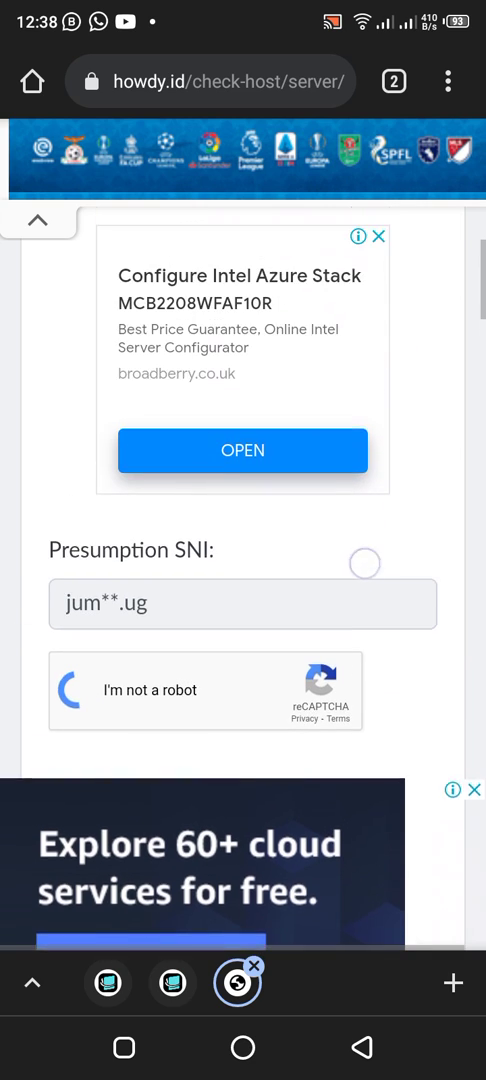
pyautogui.scroll(-3)
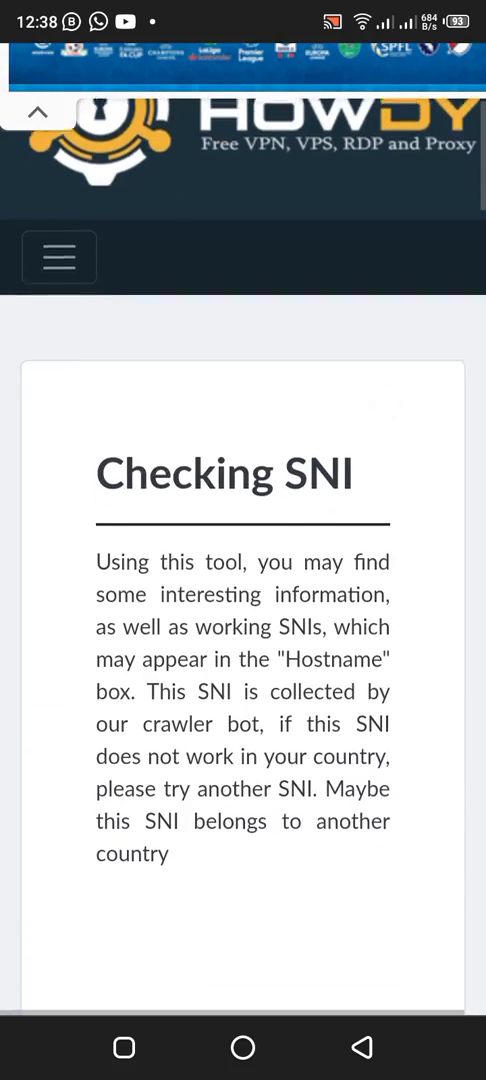
pyautogui.scroll(-3)
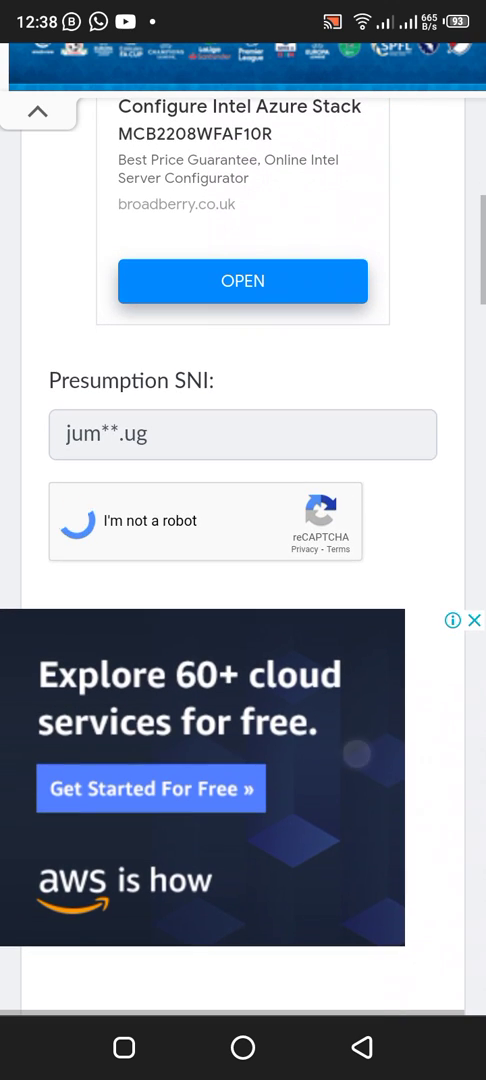
pyautogui.click(77, 521)
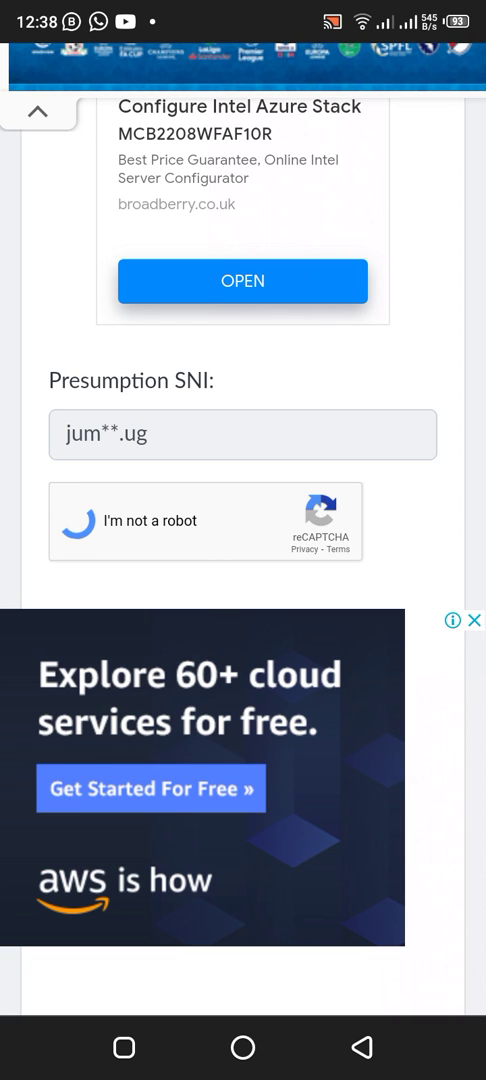
pyautogui.scroll(-3)
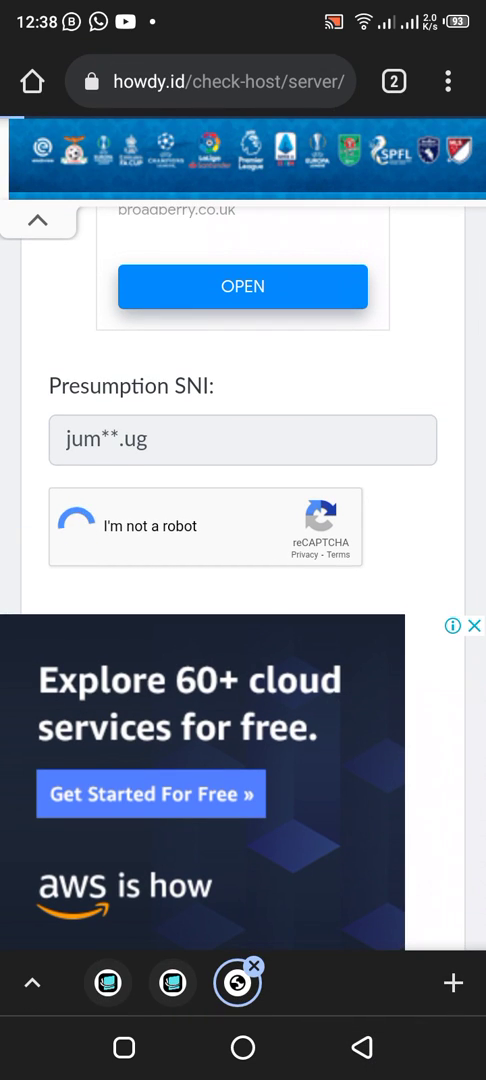
# Return to the Uganda SNI list and open the air******.ug Checking SNI page.
pyautogui.click(75, 525)
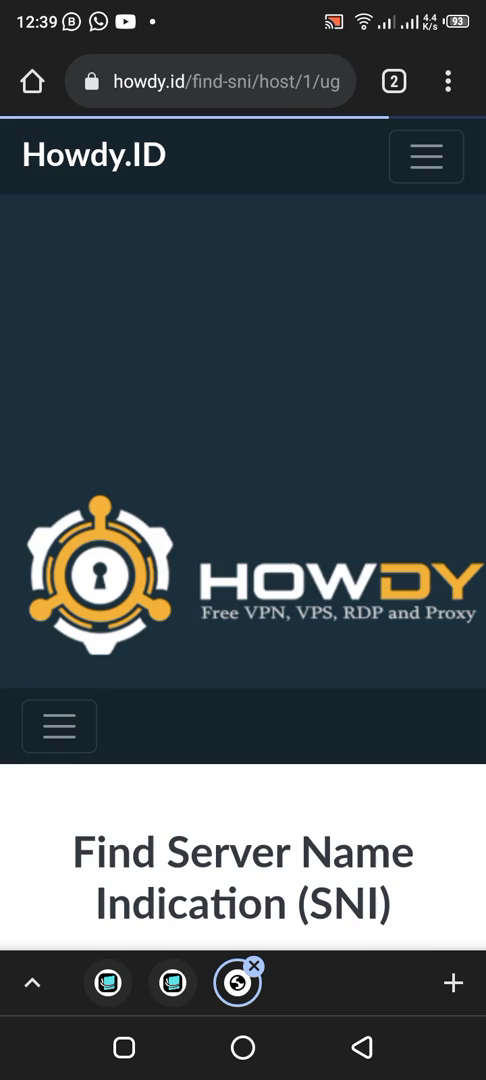
pyautogui.scroll(-3)
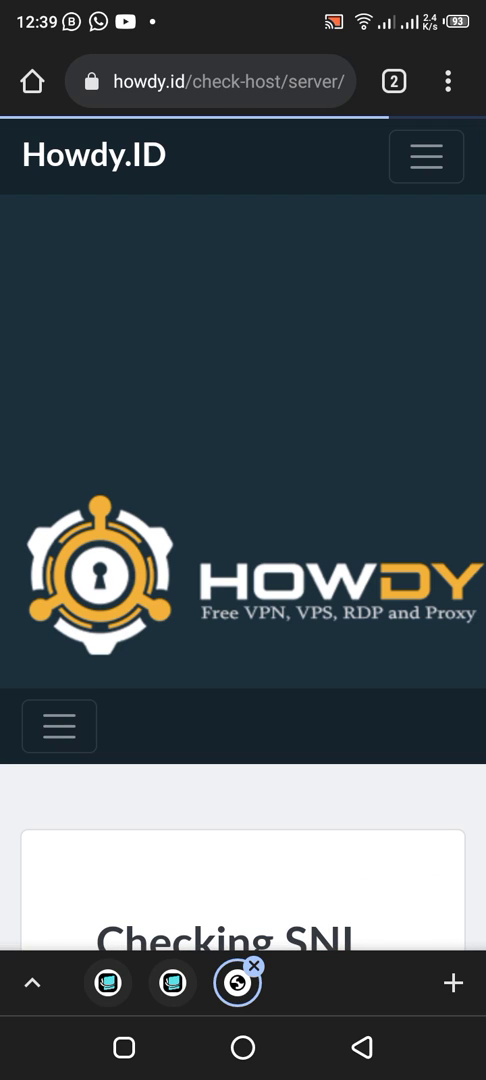
pyautogui.scroll(-3)
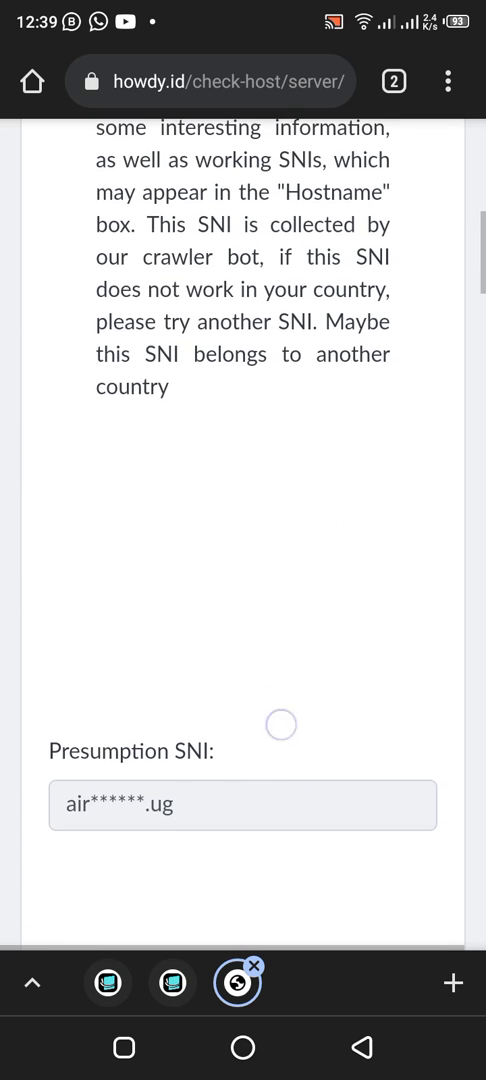
pyautogui.scroll(-3)
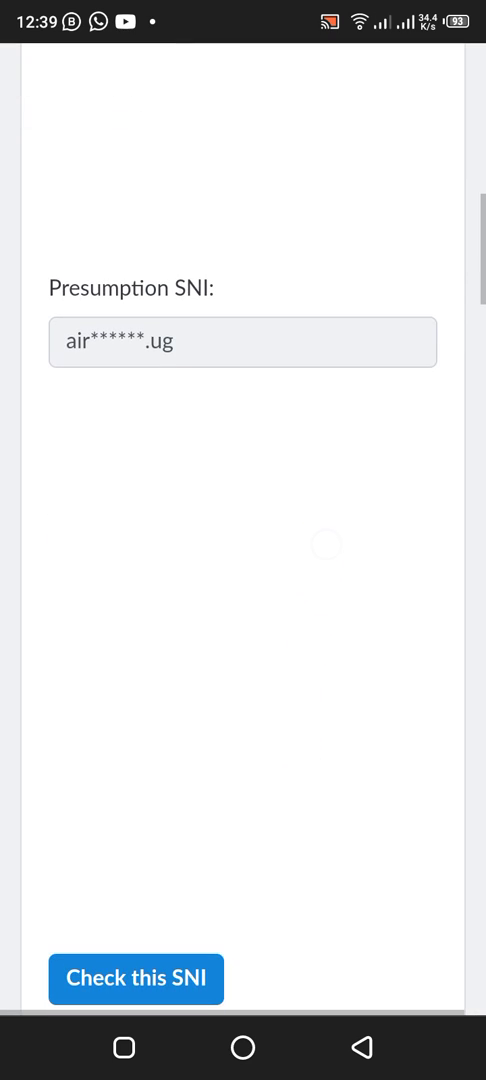
pyautogui.scroll(-3)
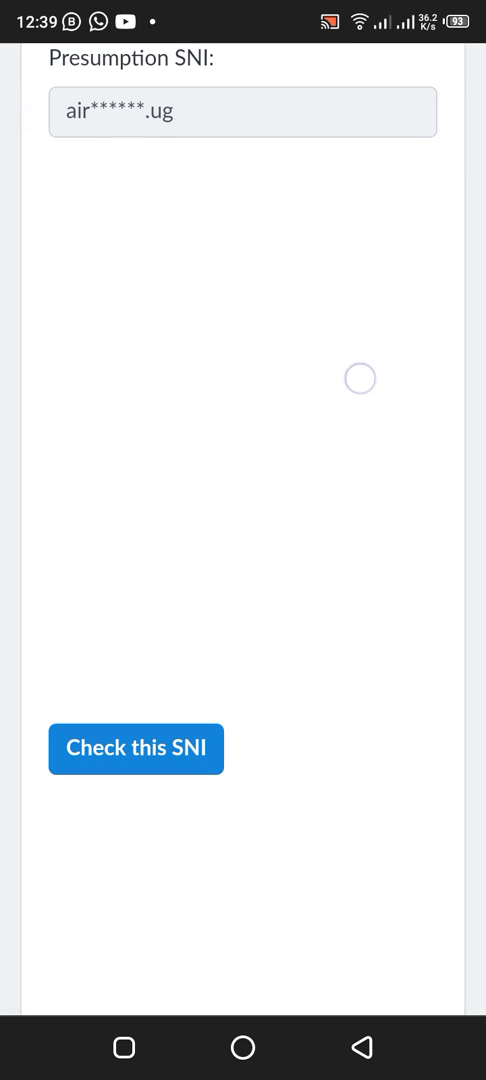
pyautogui.click(135, 748)
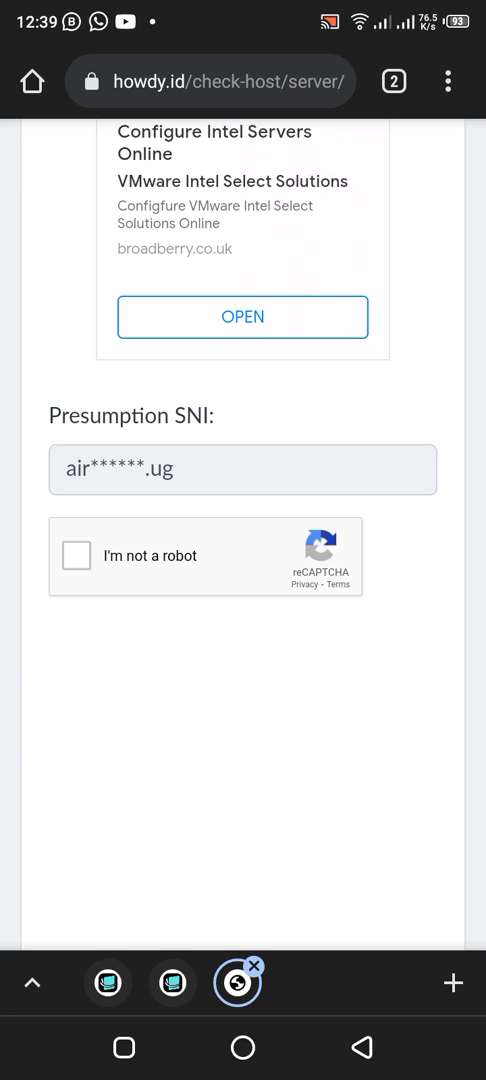
# Pass the 'I'm not a robot' reCAPTCHA and submit 'Check this SNI' for air******.ug.
pyautogui.click(77, 556)
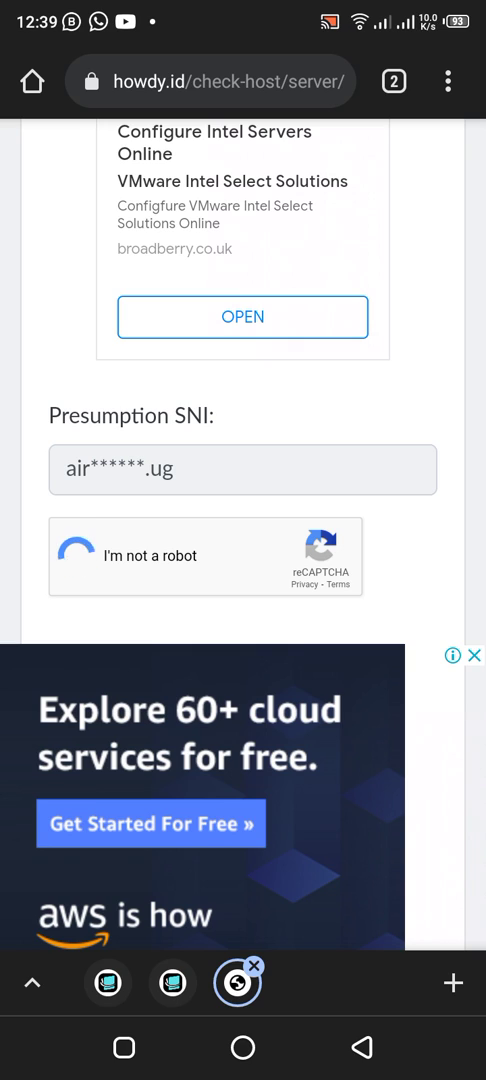
pyautogui.click(75, 555)
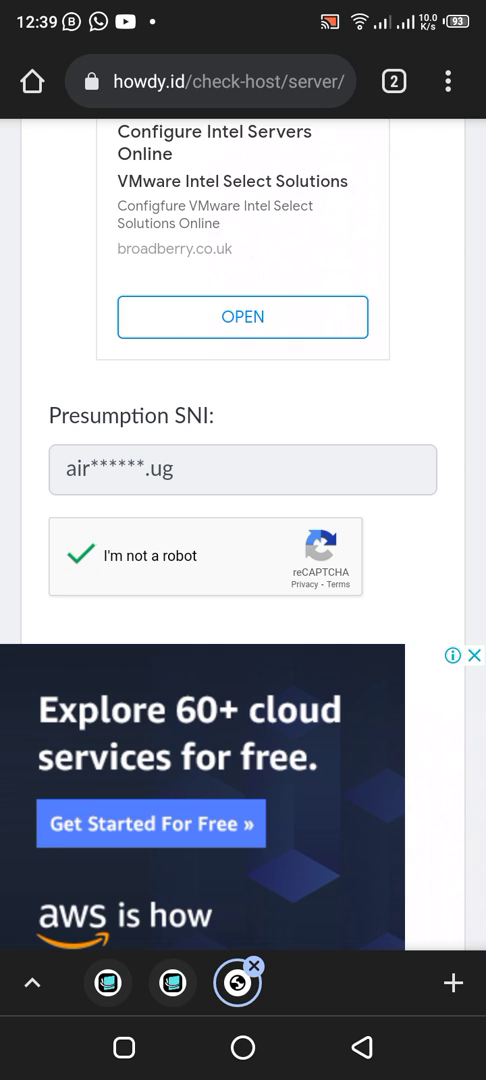
pyautogui.scroll(-3)
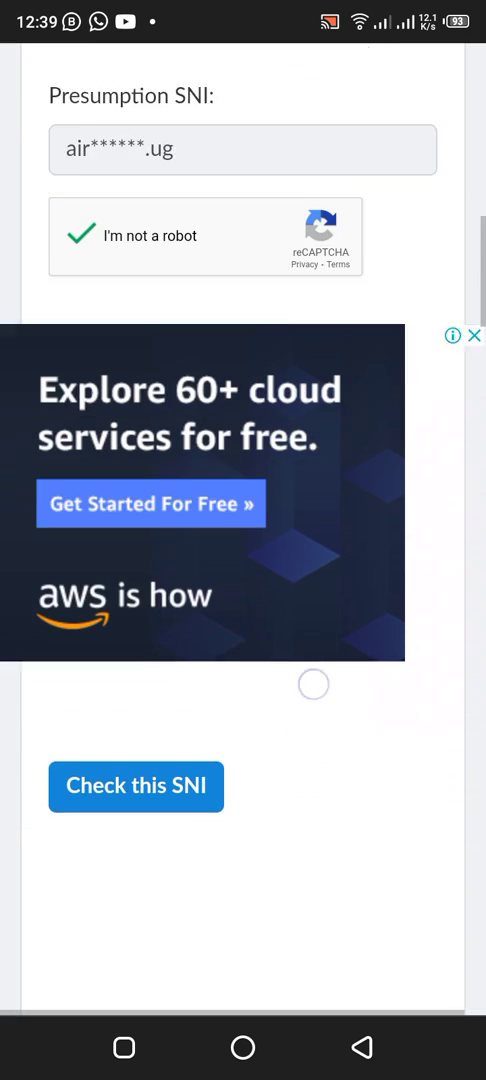
pyautogui.scroll(-3)
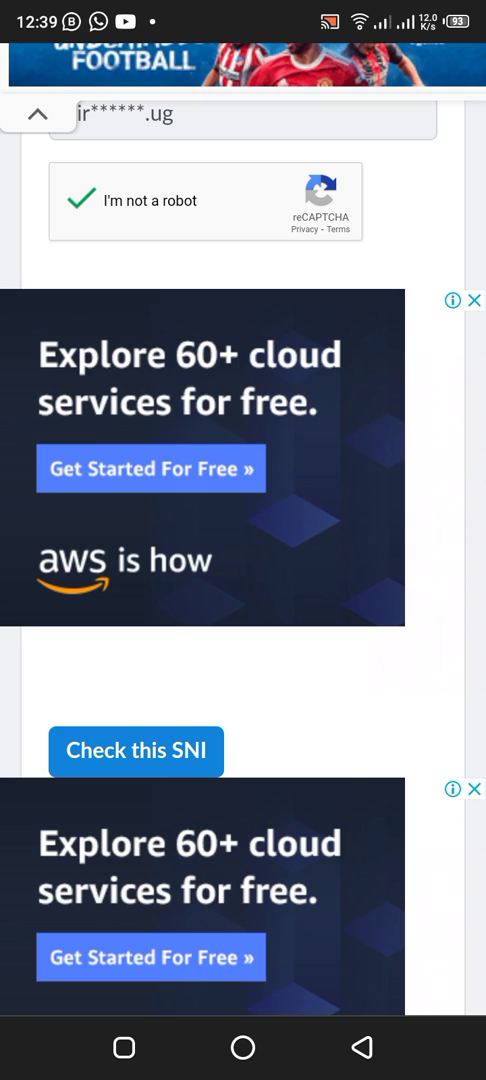
pyautogui.click(135, 750)
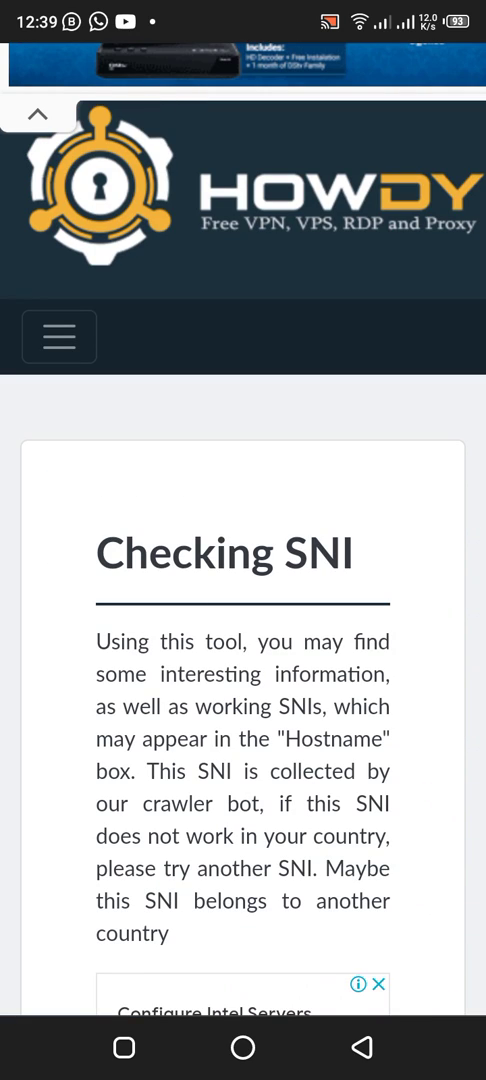
pyautogui.scroll(-3)
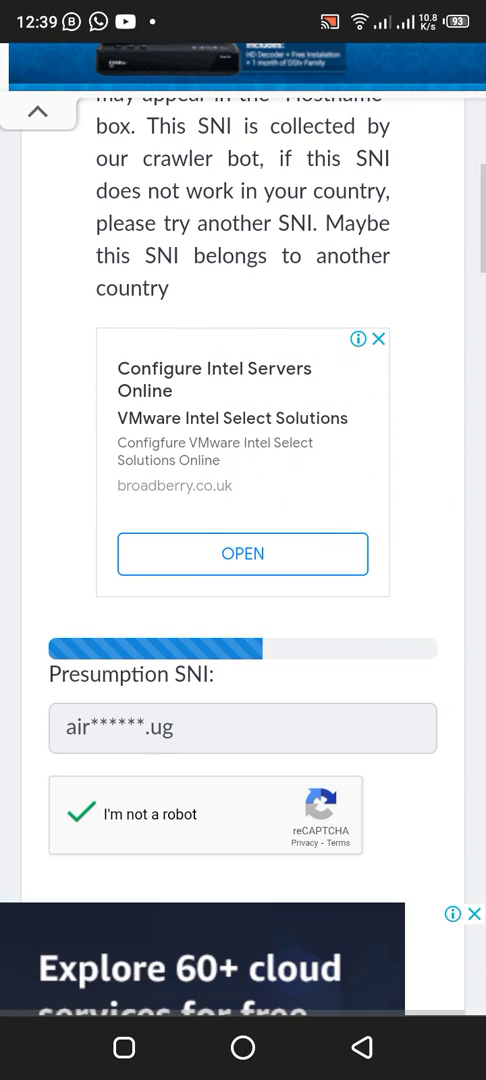
pyautogui.scroll(-3)
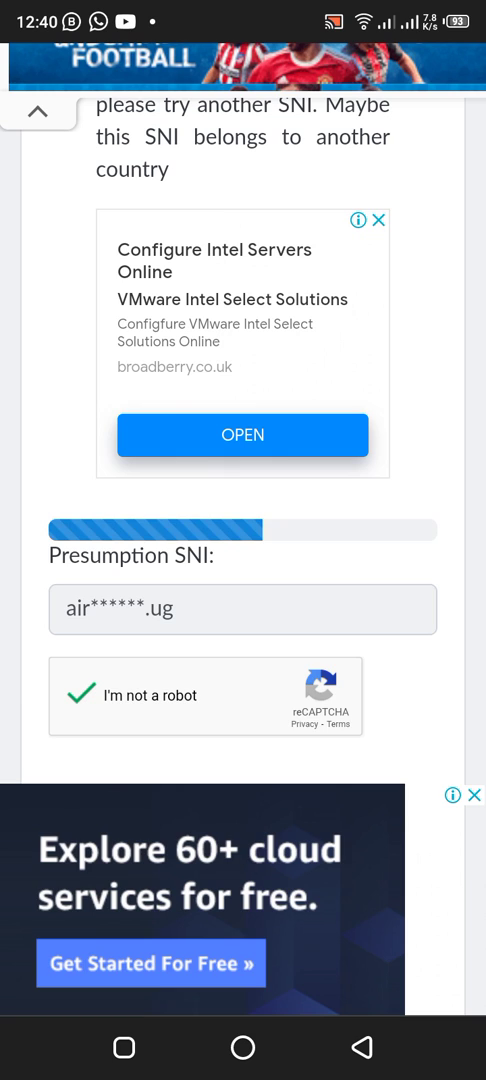
# Scroll through the results: HTTP/1.1 200 OK, IP 41.223.58.200, hostname airtel.africa, full headers.
pyautogui.scroll(-3)
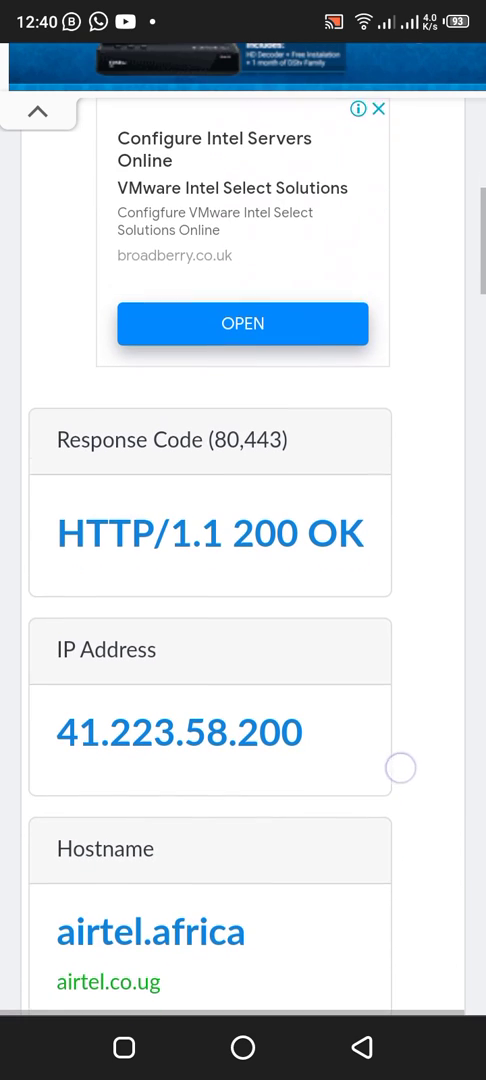
pyautogui.scroll(-3)
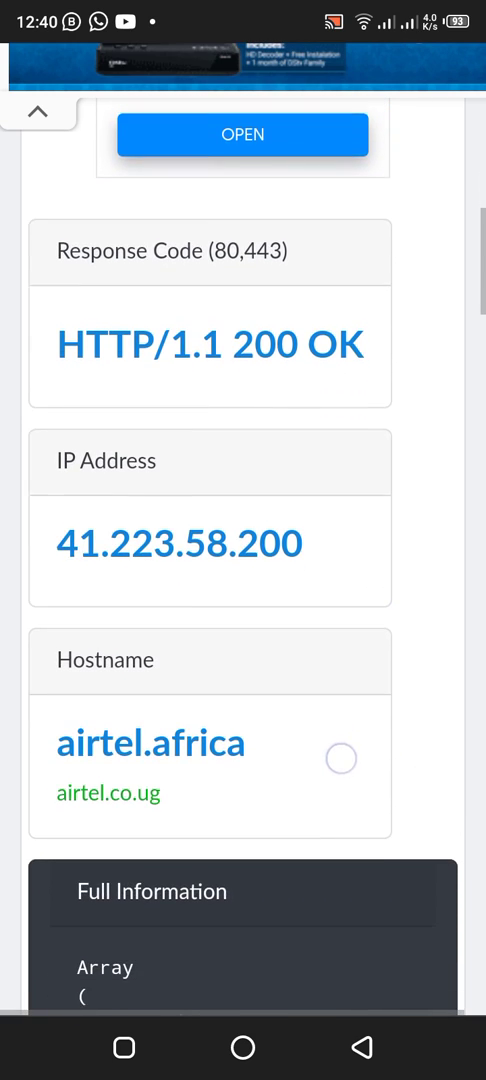
pyautogui.scroll(-3)
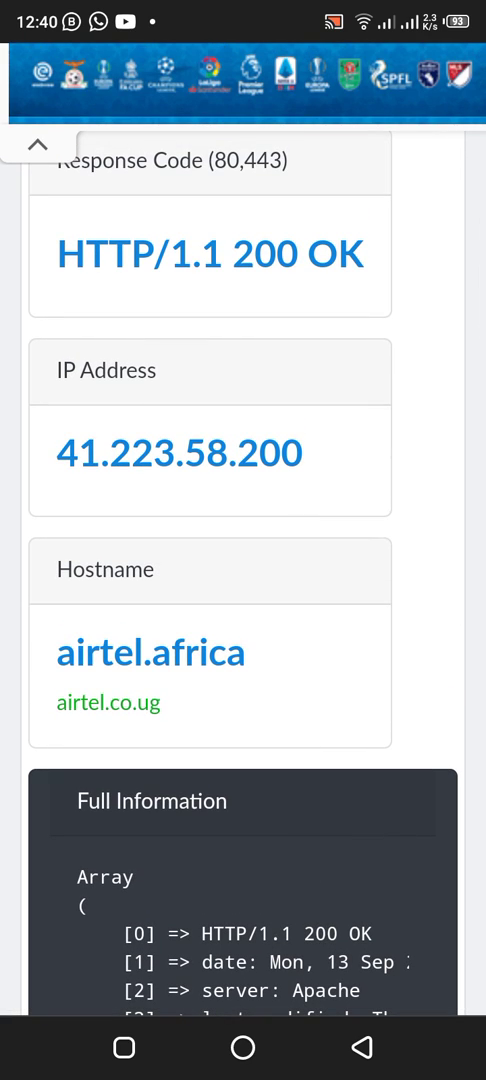
pyautogui.doubleClick(100, 653)
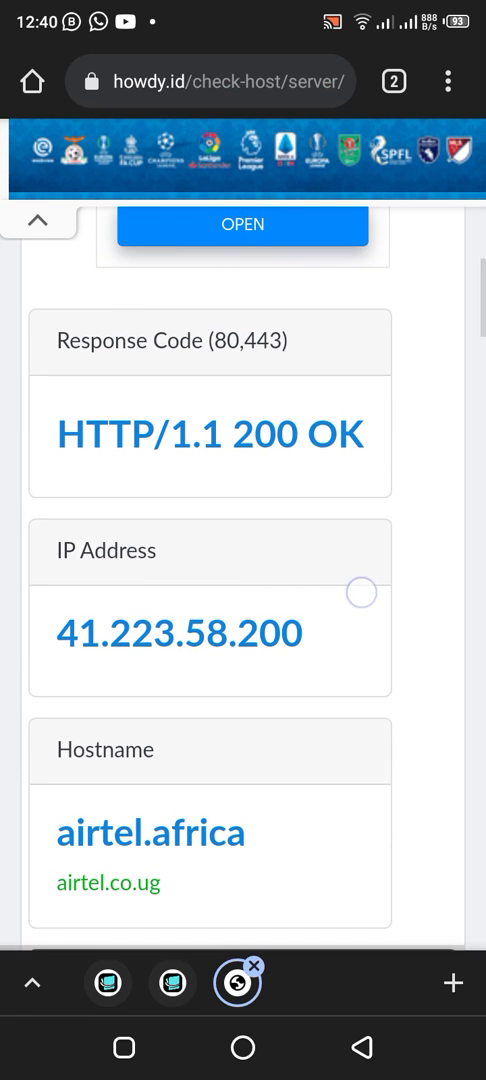
pyautogui.scroll(-3)
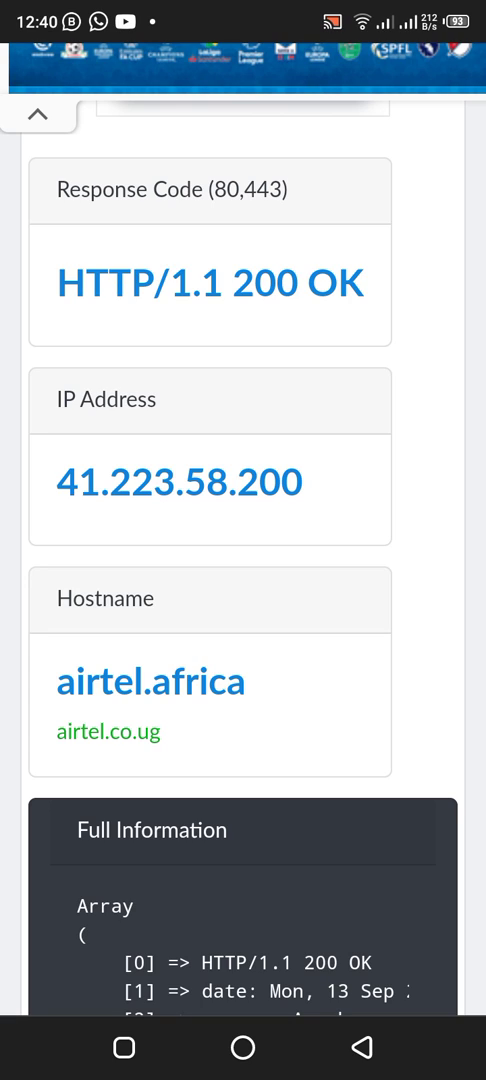
pyautogui.scroll(-3)
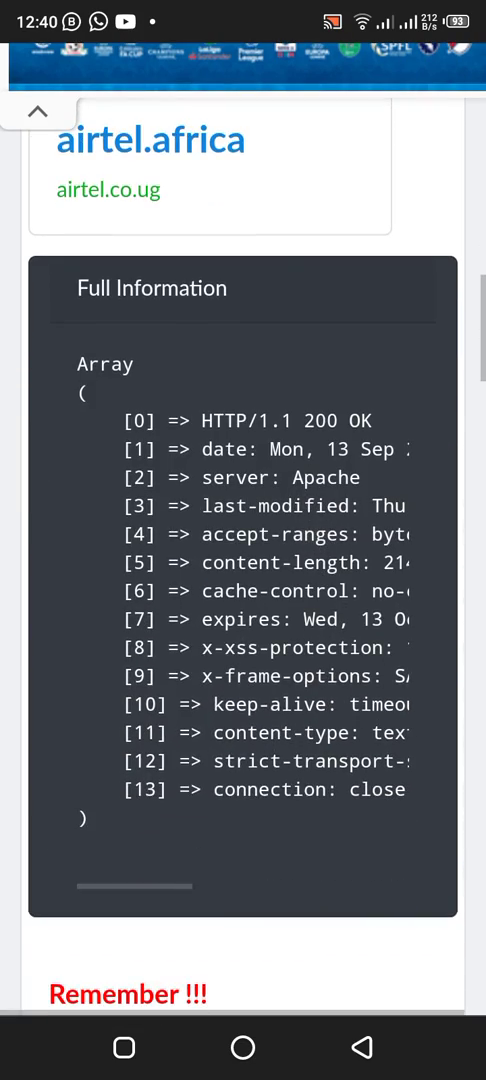